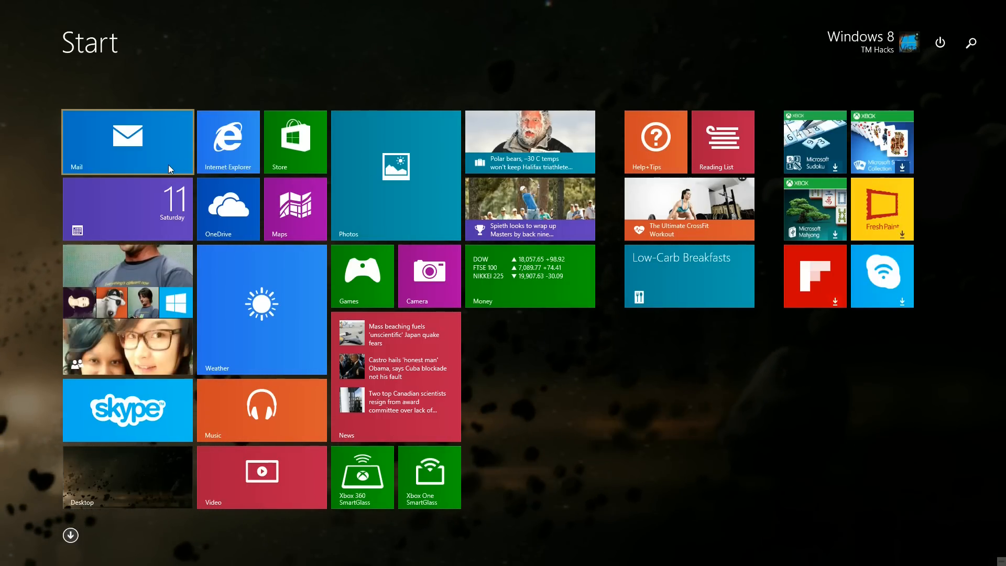
Download the Windows 10 10056 Pro X64 en-us .iso torrent from its KickassTorrents page.
click(229, 141)
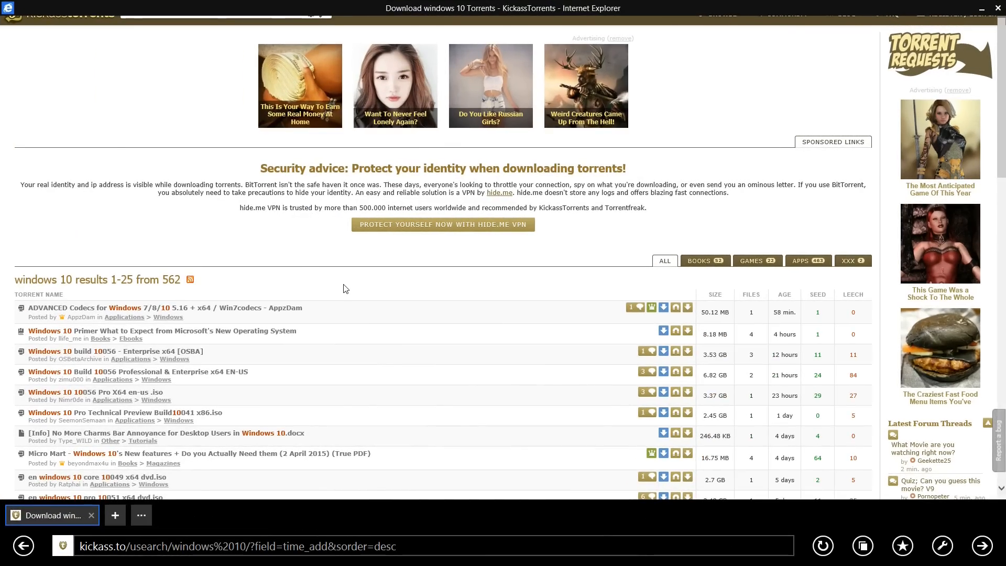
mouse_move(191, 95)
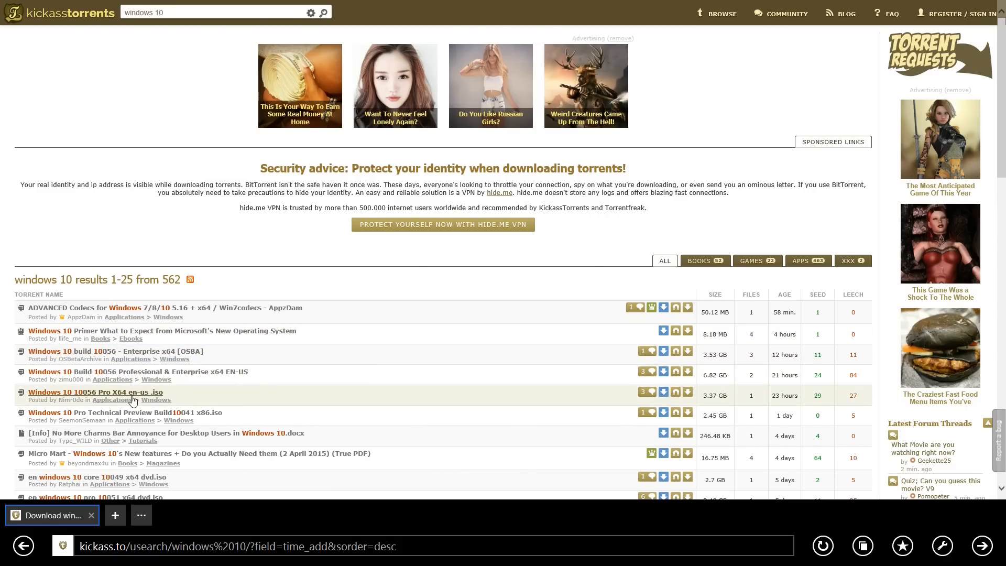
click(94, 391)
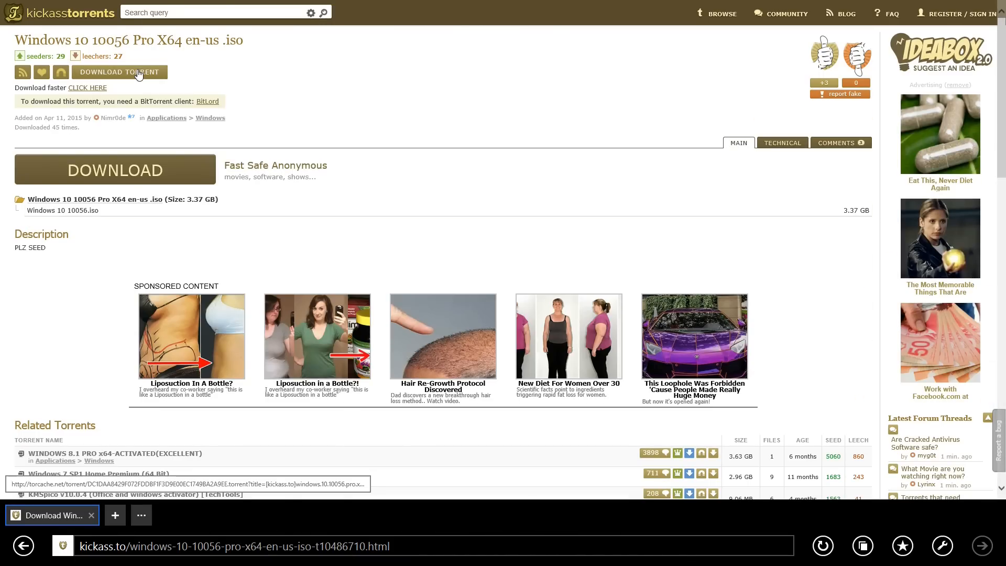
click(119, 71)
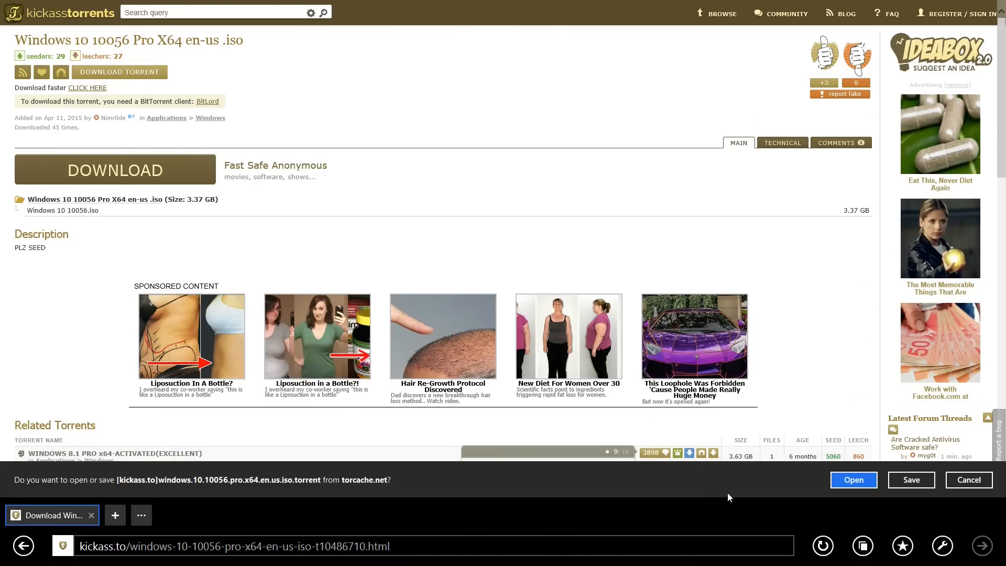
Hand the torrent to uTorrent, dismiss the Add New Torrent dialog and minimize to the desktop.
click(854, 479)
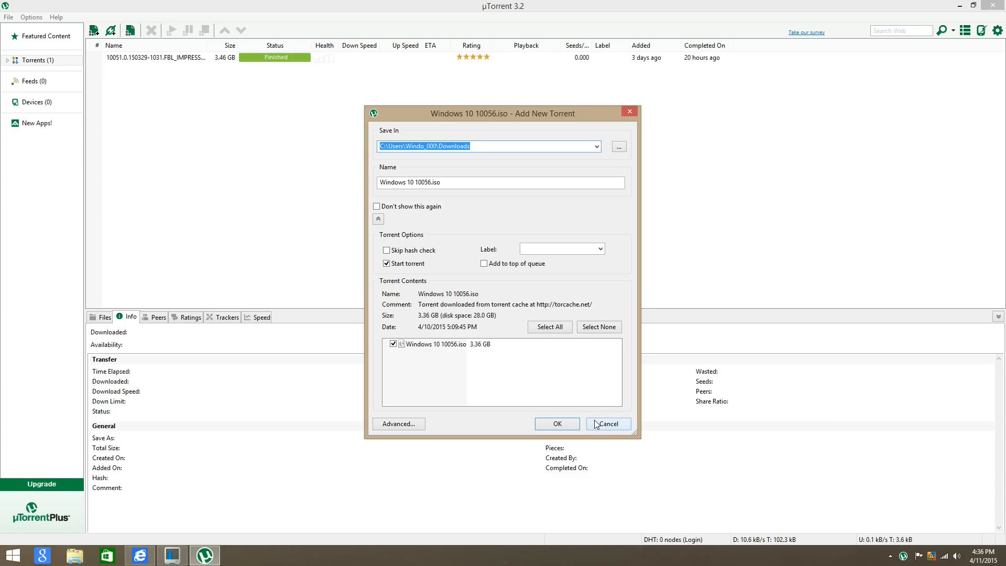
click(607, 423)
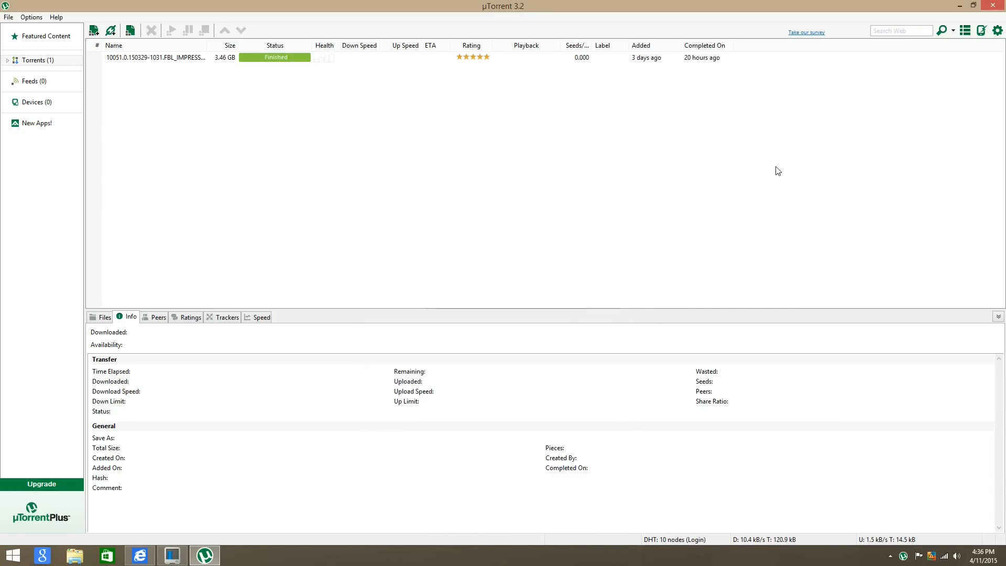
click(999, 7)
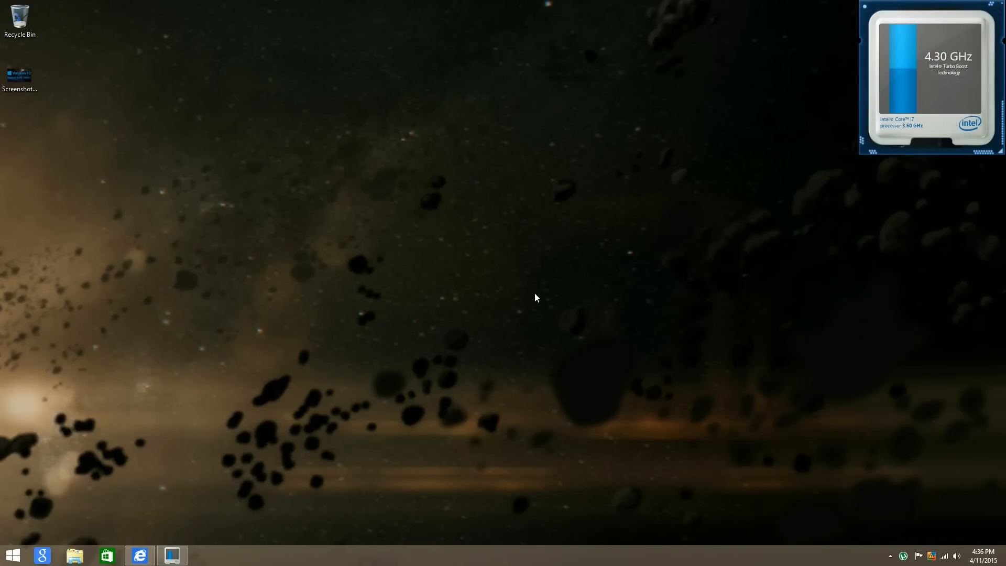